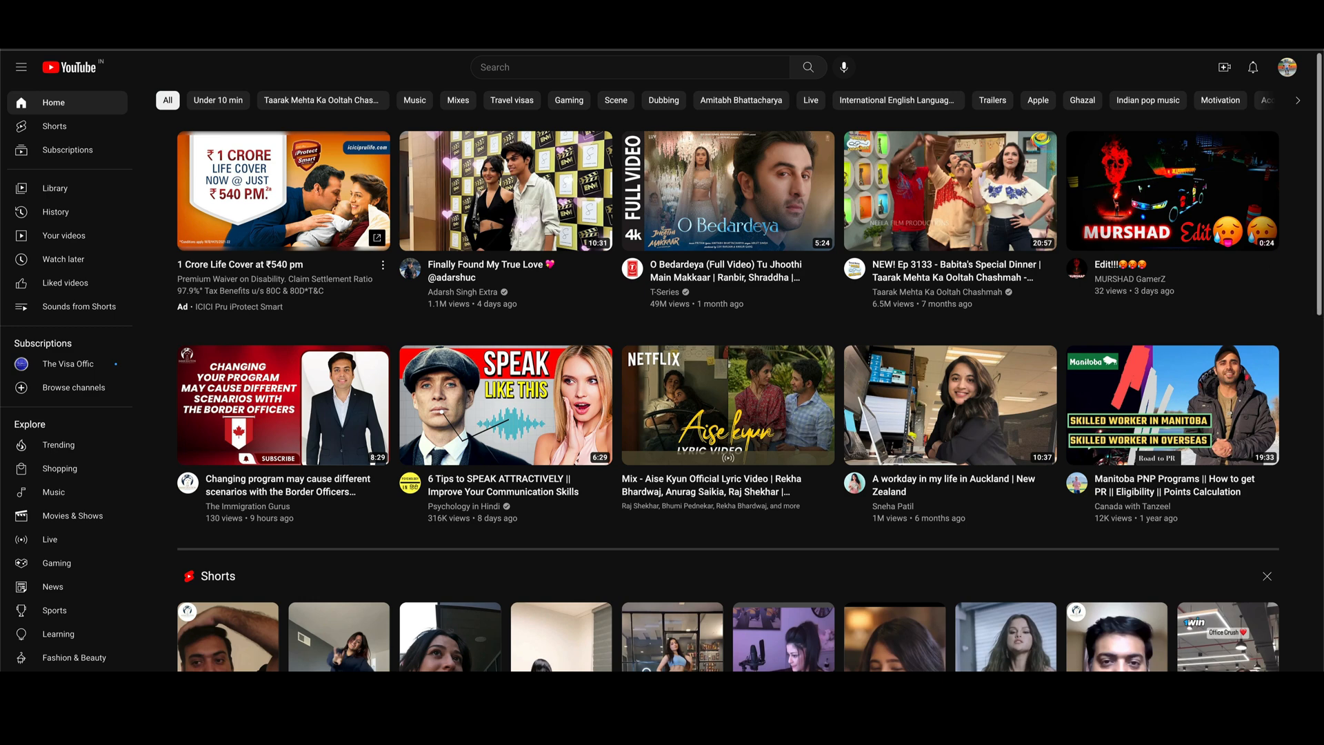
pyautogui.moveTo(76, 68)
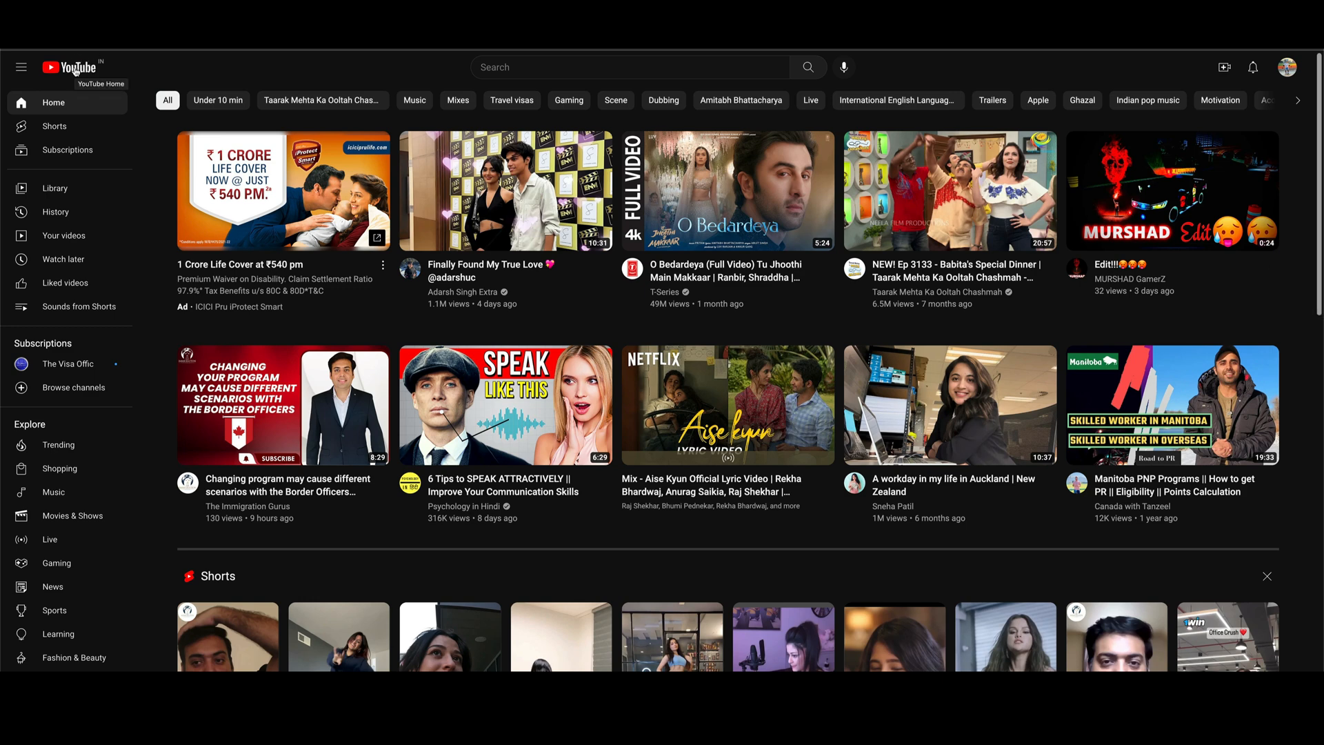
pyautogui.moveTo(1278, 256)
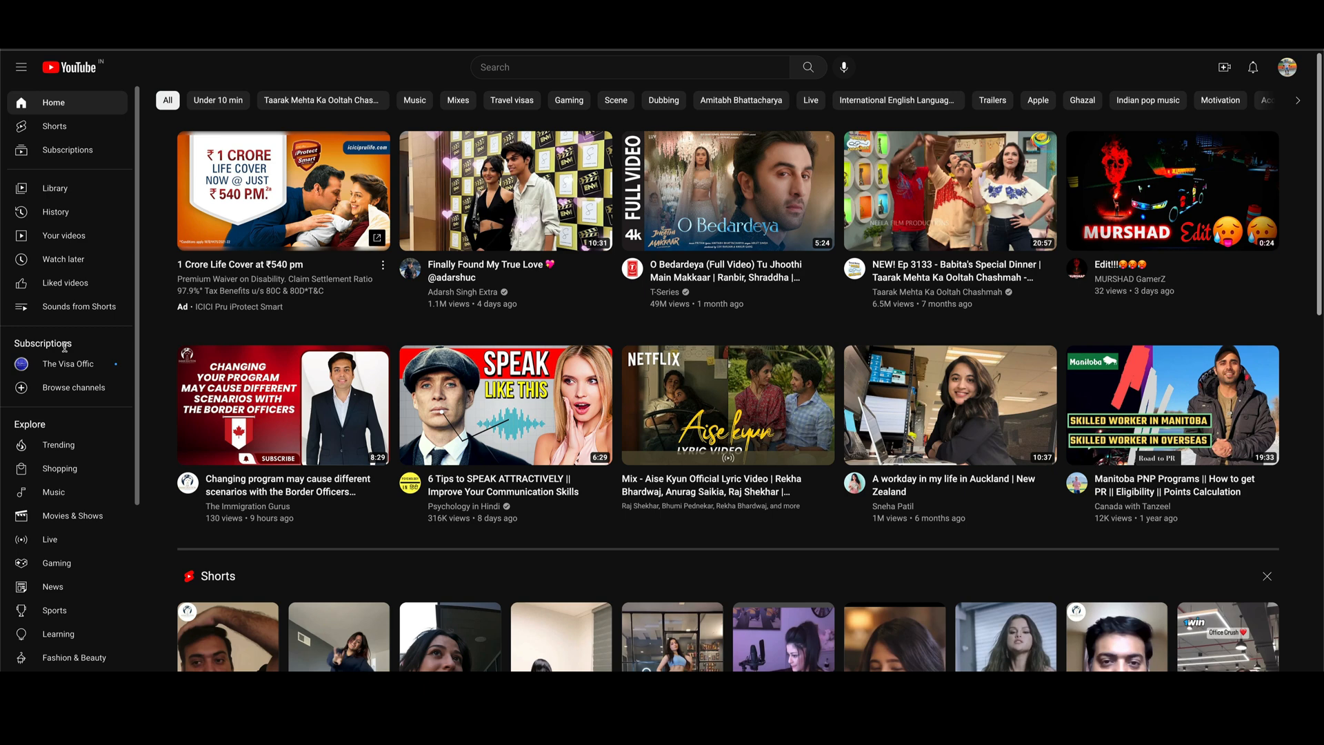
# Bring up DevTools (F12) beside the YouTube home page to inspect image requests.
pyautogui.press('F12')
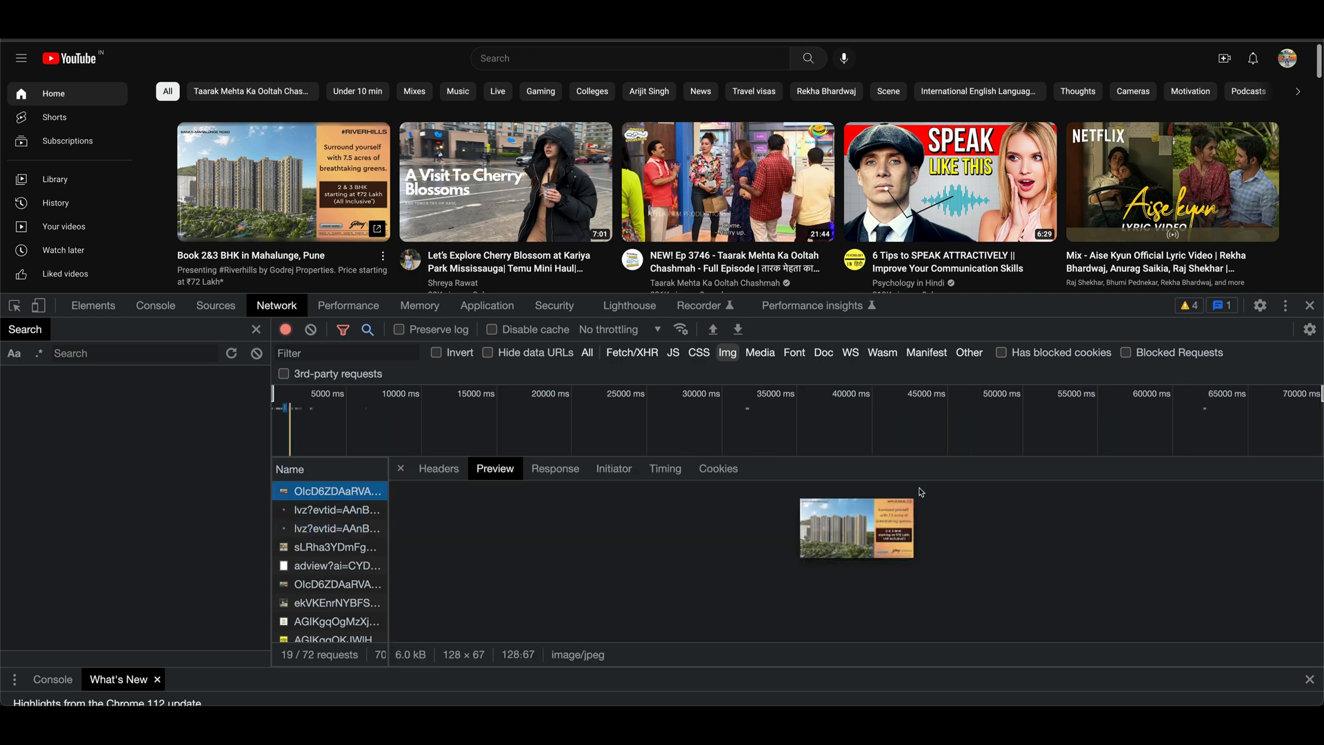
# Show the thumbnail request's headers: served from disk cache with cache-control: public, max-age=86400.
pyautogui.click(438, 467)
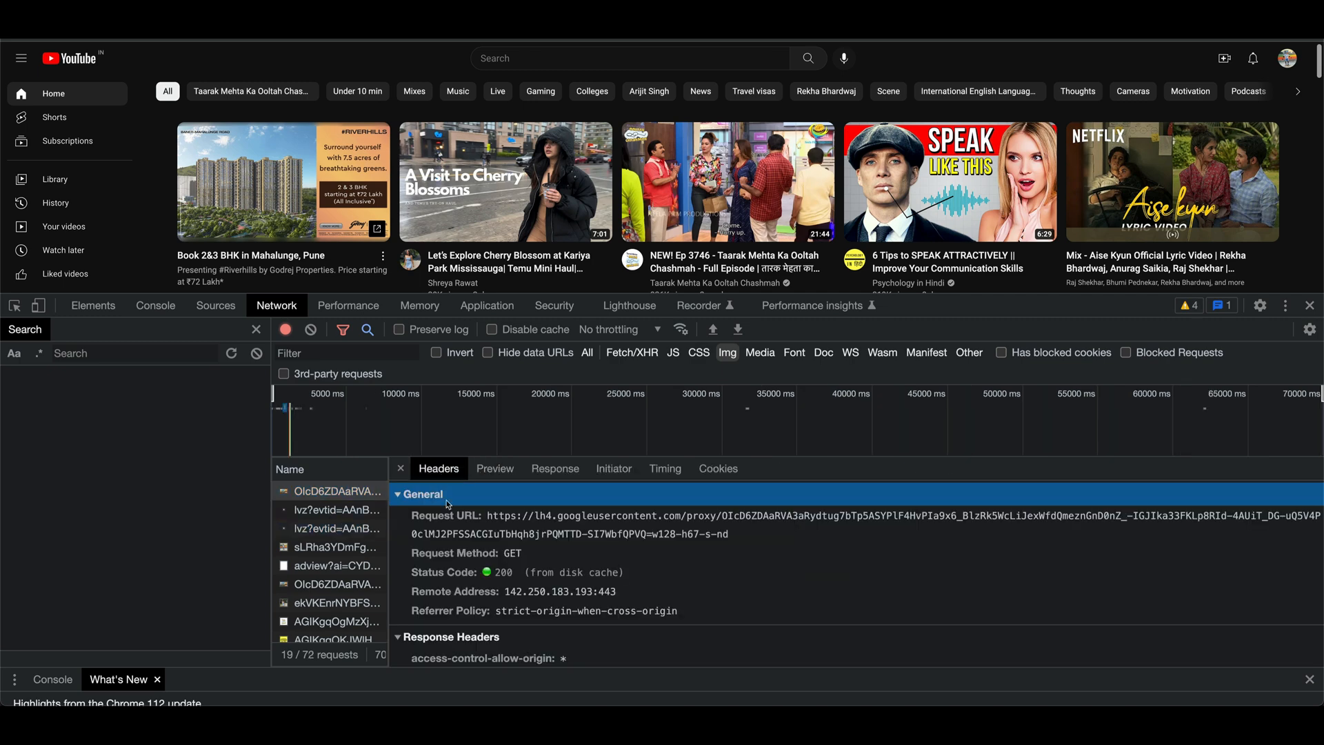
pyautogui.scroll(-3)
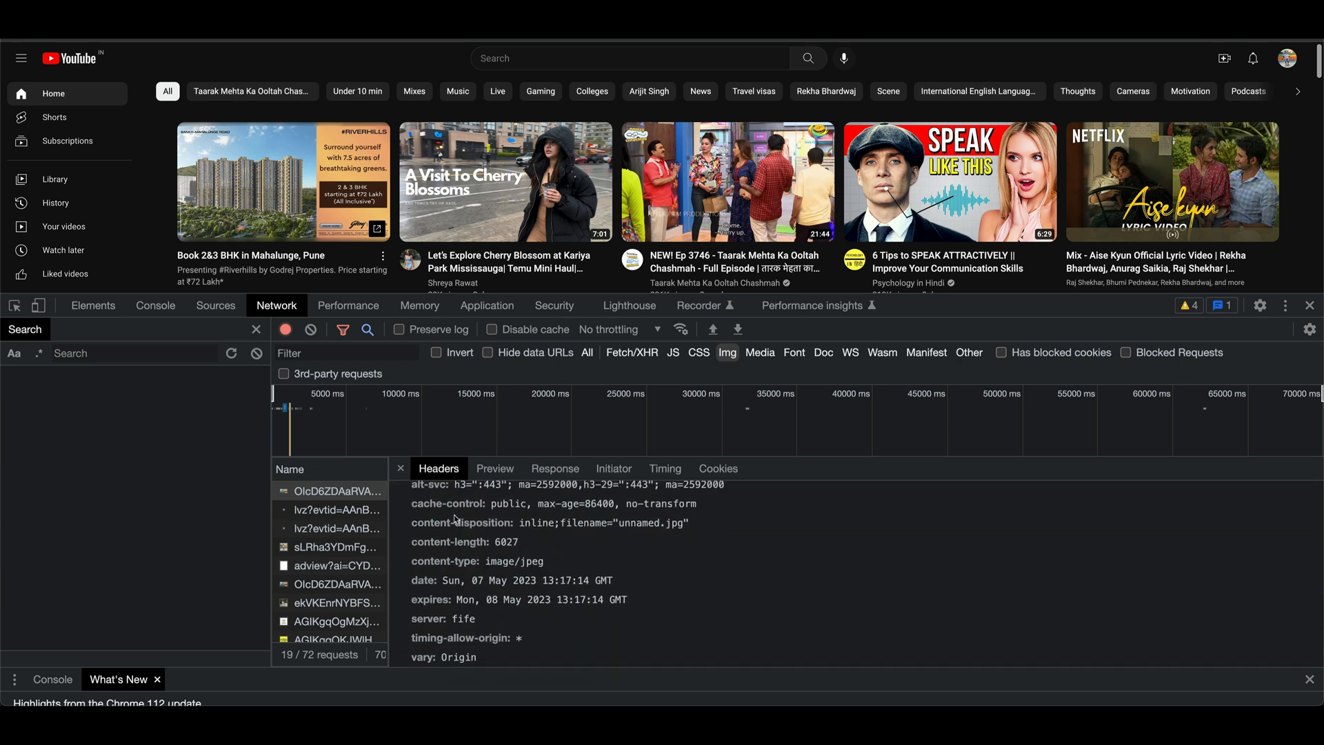
pyautogui.click(454, 503)
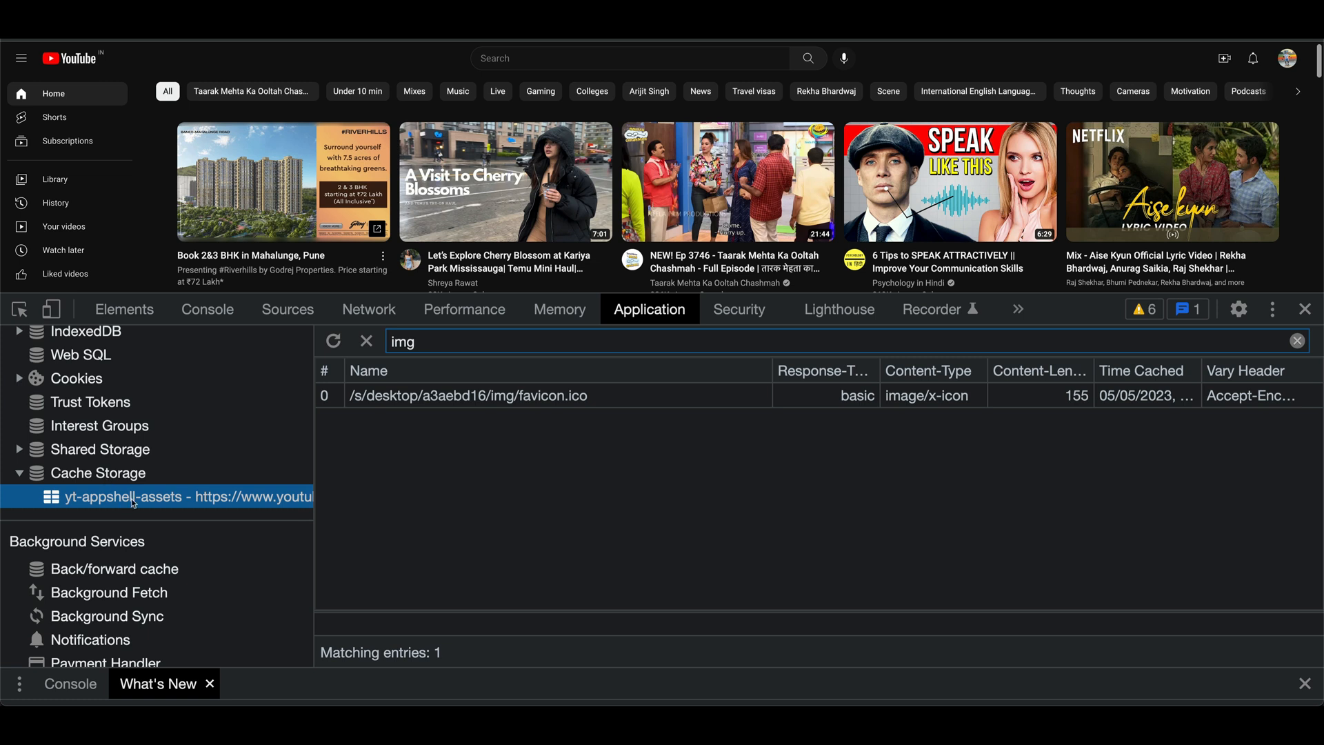
# Preview the cached favicon.ico entry in the yt-appshell-assets cache storage.
pyautogui.click(466, 395)
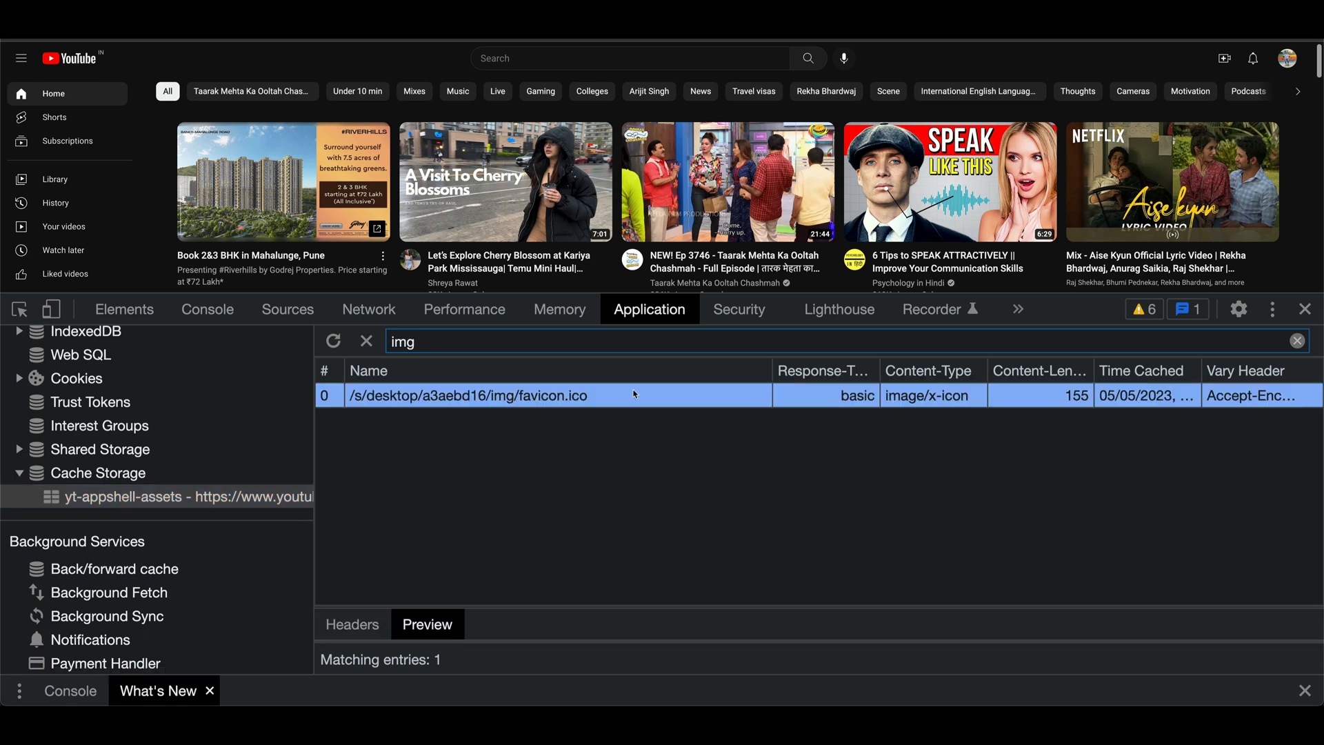
pyautogui.moveTo(593, 551)
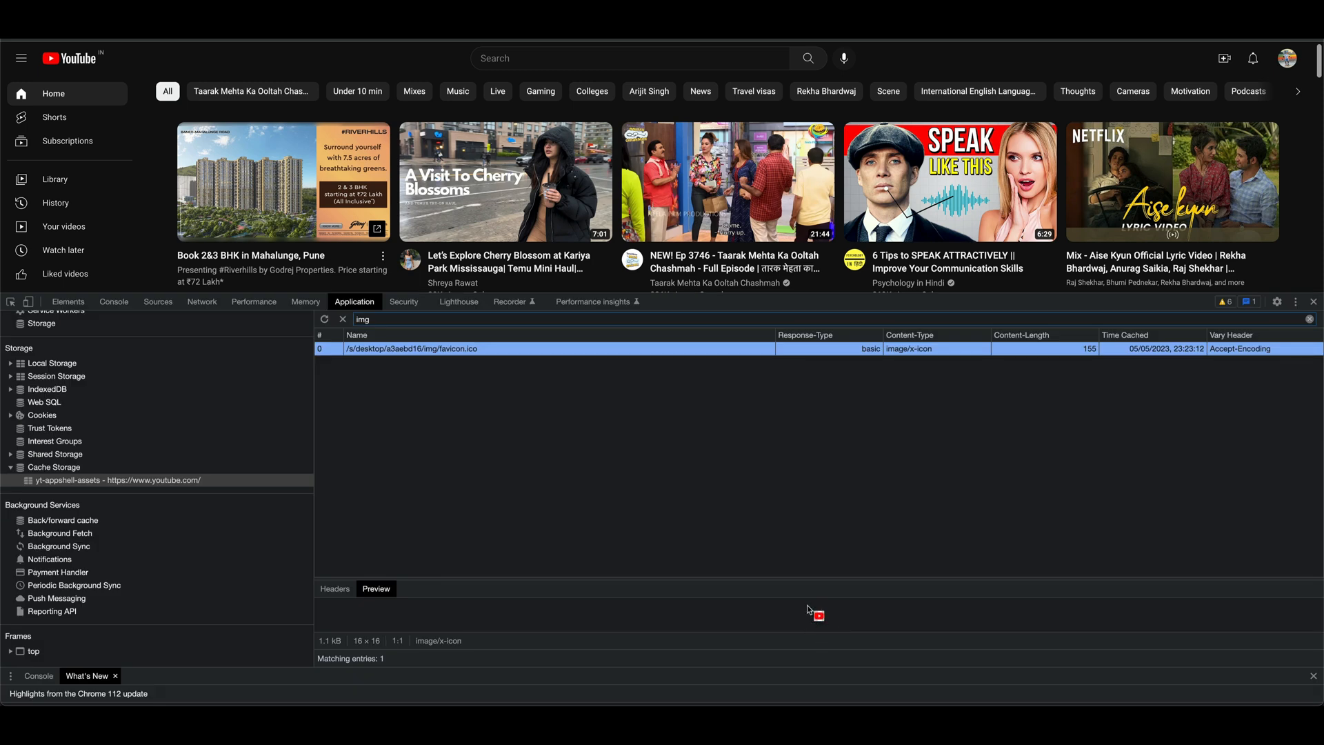
pyautogui.moveTo(826, 627)
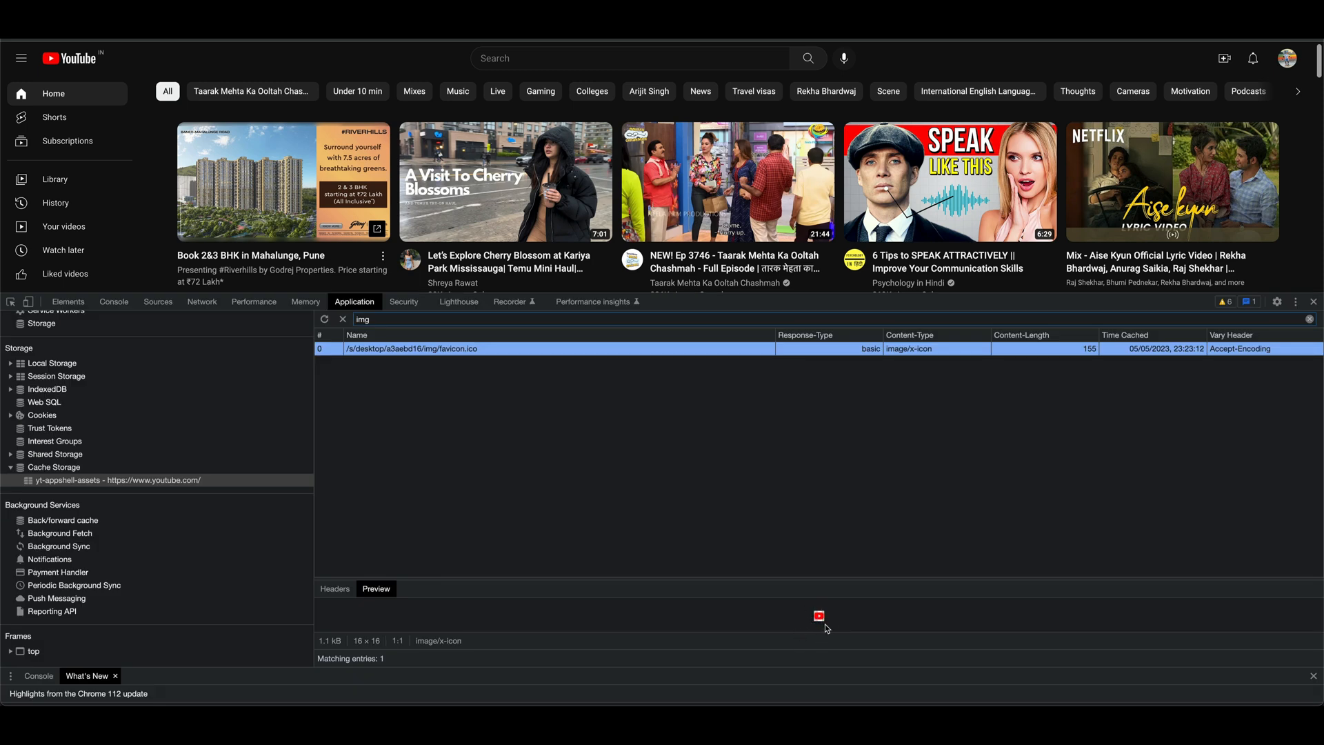